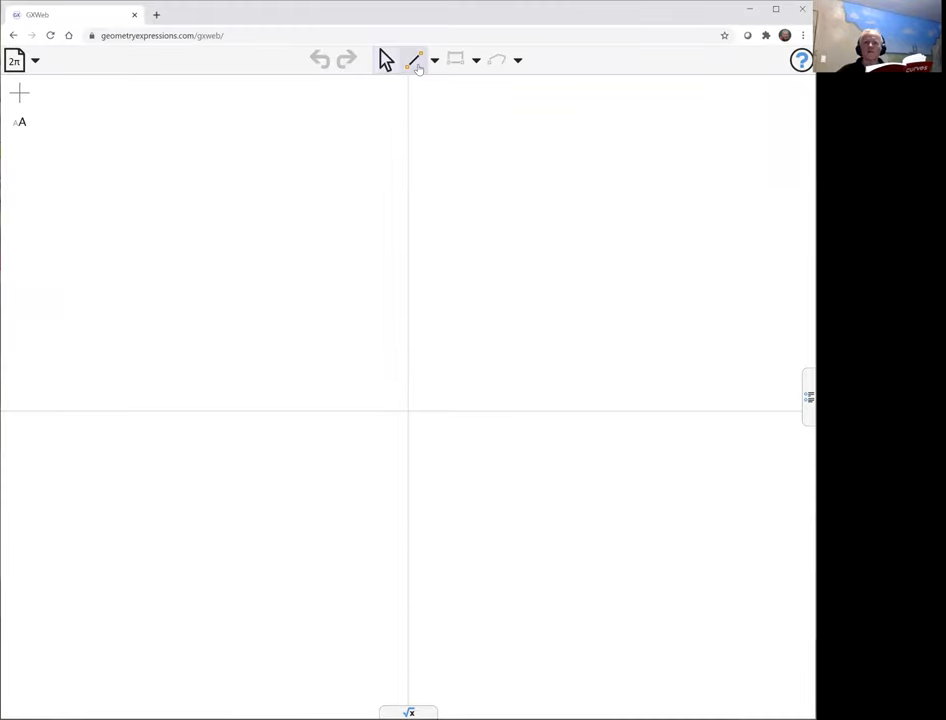
# - Draw segment AB from the y-axis to the x-axis, set B at t, and add the perpendicular at B
pyautogui.moveTo(408, 300); pyautogui.dragTo(432, 312)
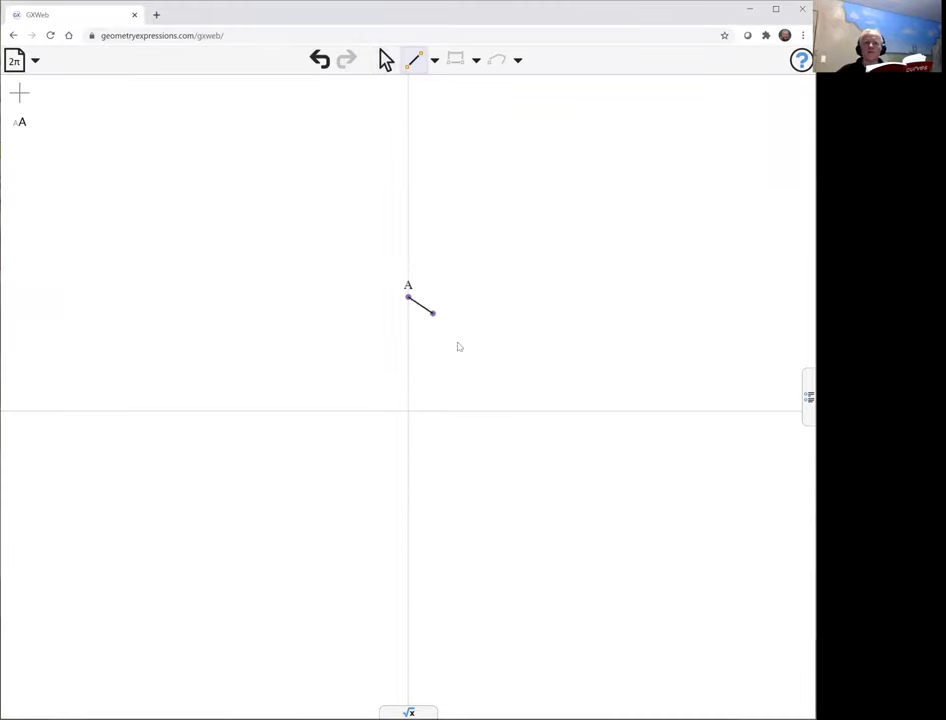
pyautogui.moveTo(408, 300); pyautogui.dragTo(488, 410)
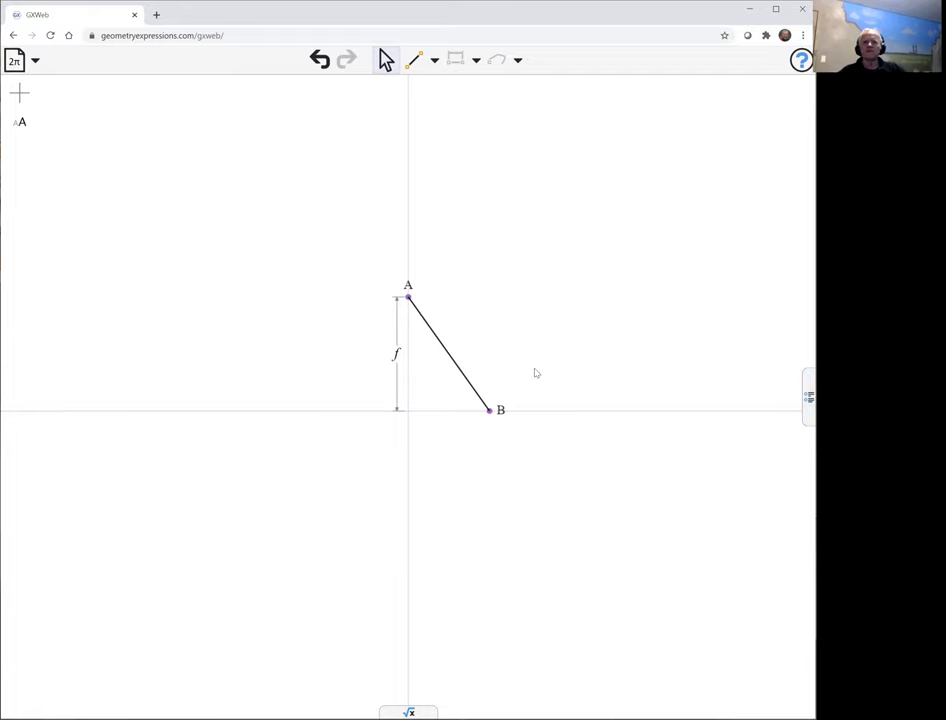
pyautogui.click(488, 410)
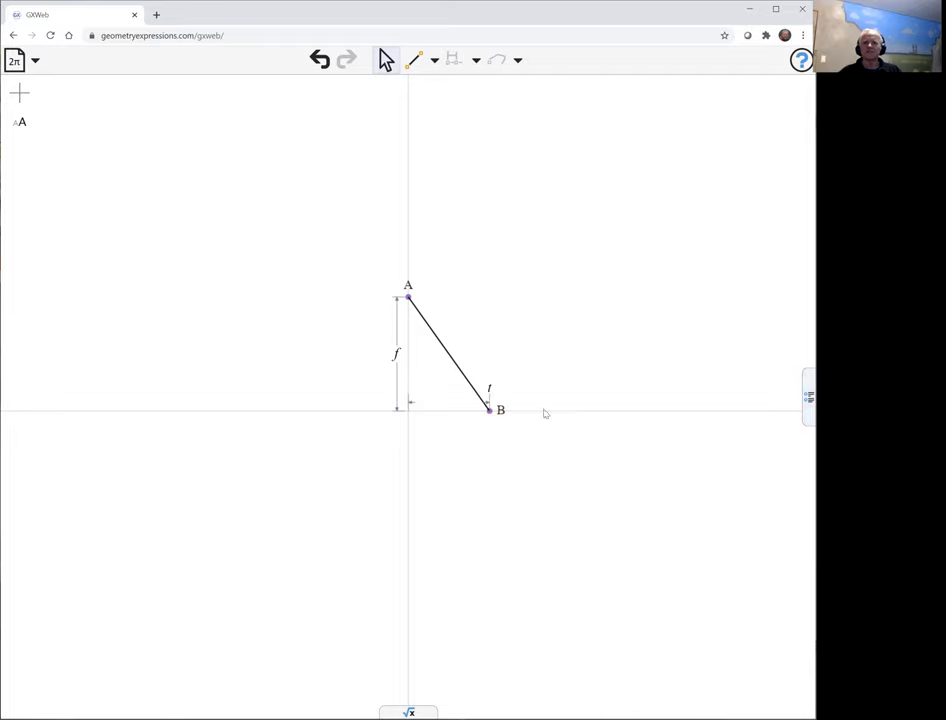
pyautogui.click(488, 408)
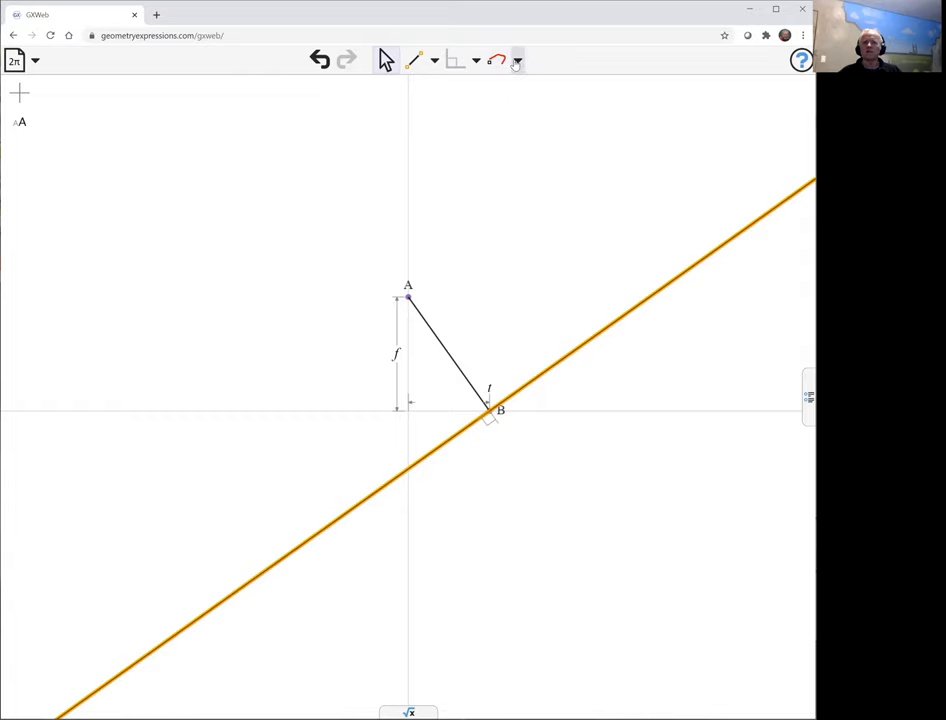
# - Show the variables and take the envelope of the perpendicular with t varying, giving a parabola
pyautogui.click(516, 60)
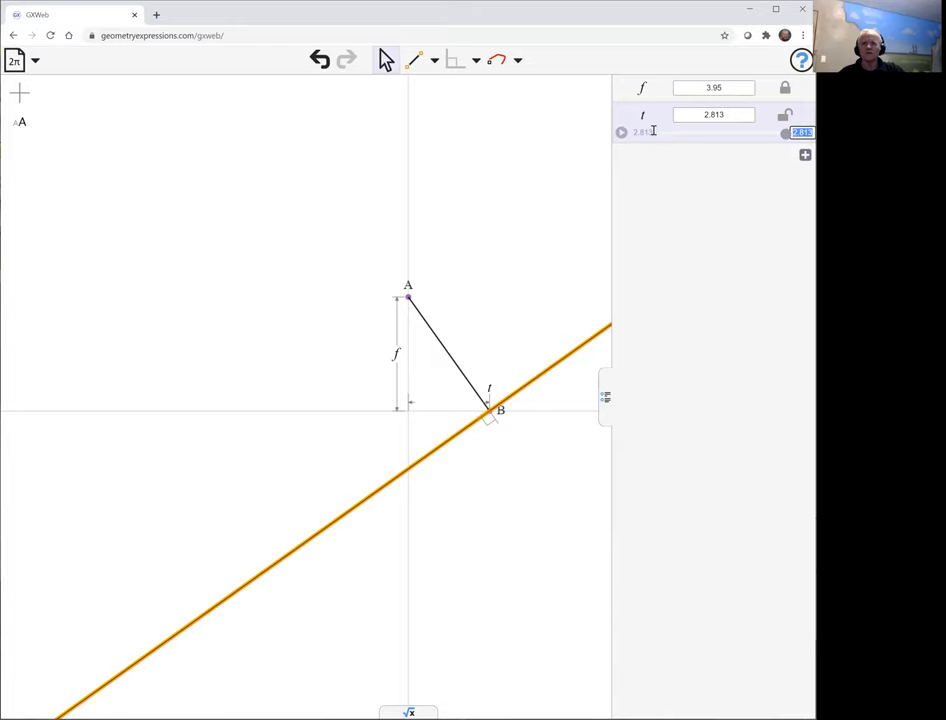
pyautogui.click(642, 132)
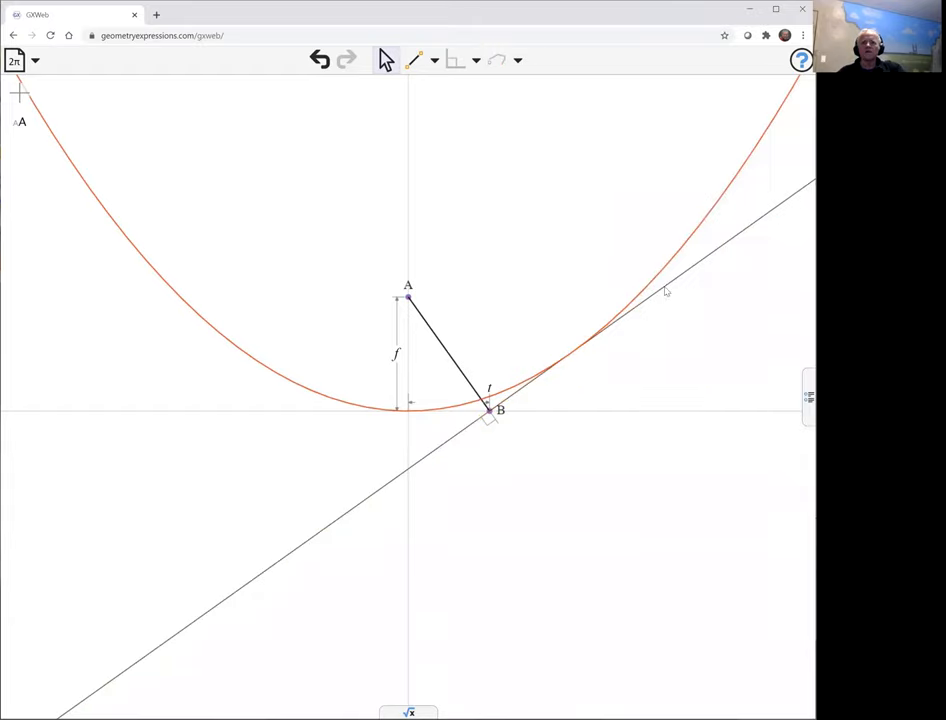
pyautogui.moveTo(516, 404)
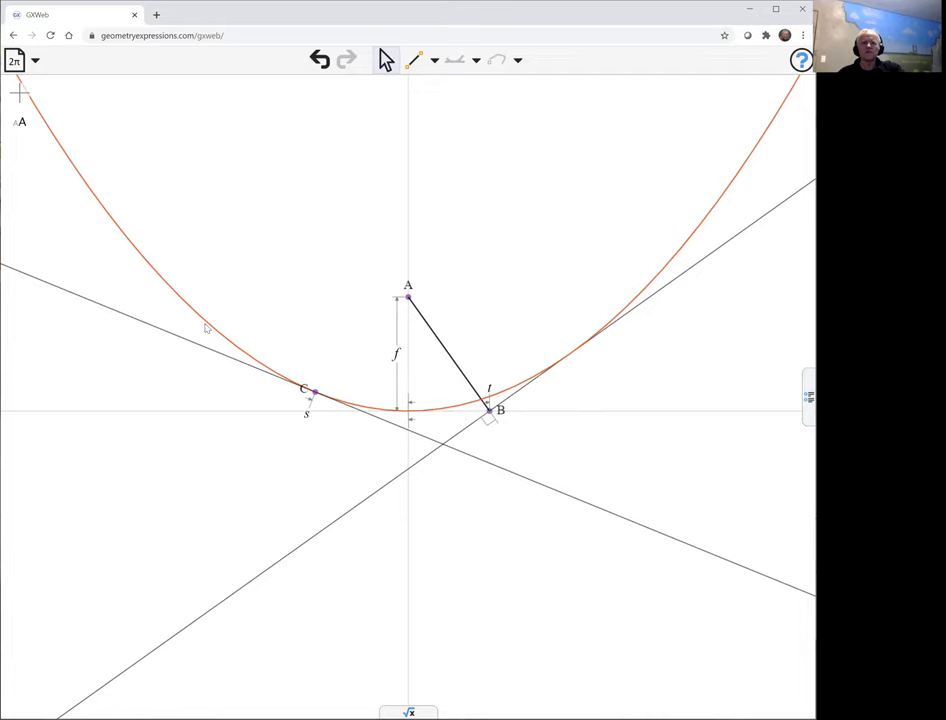
pyautogui.moveTo(170, 290)
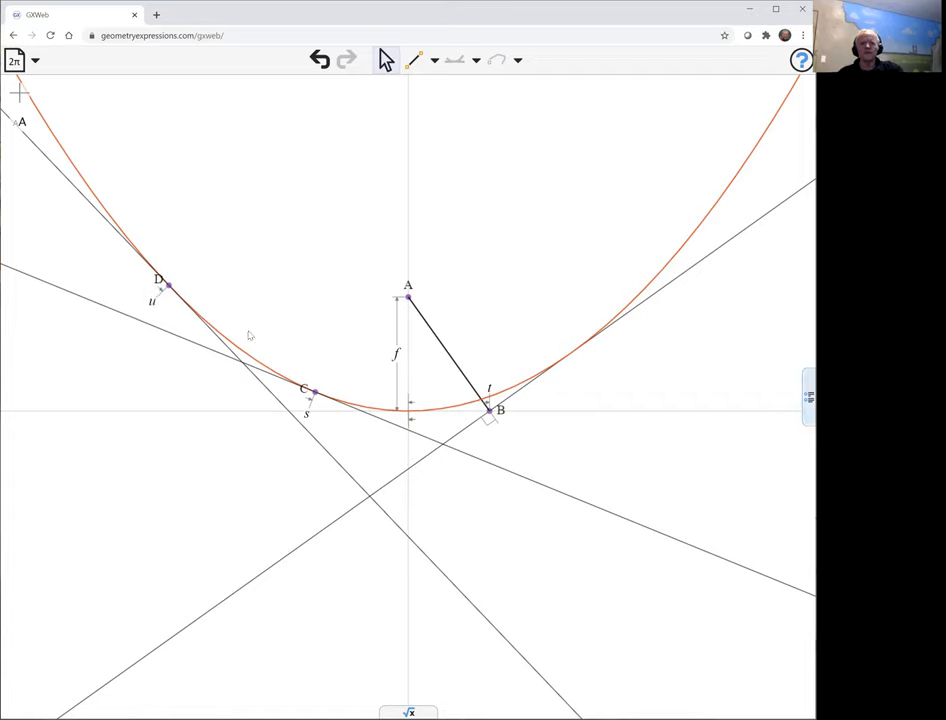
pyautogui.moveTo(444, 472)
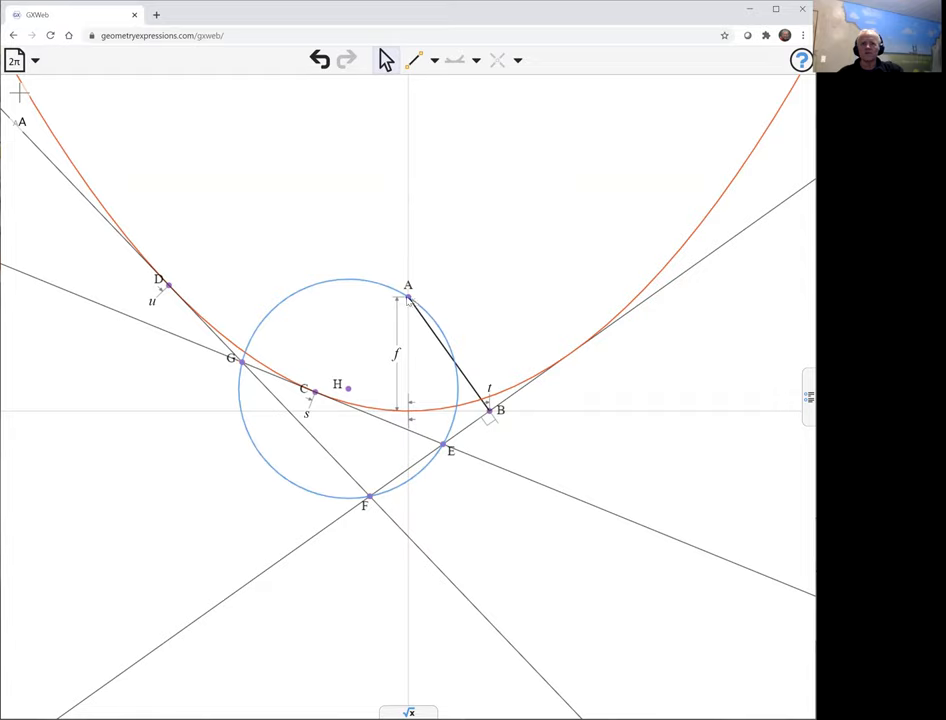
pyautogui.moveTo(636, 406)
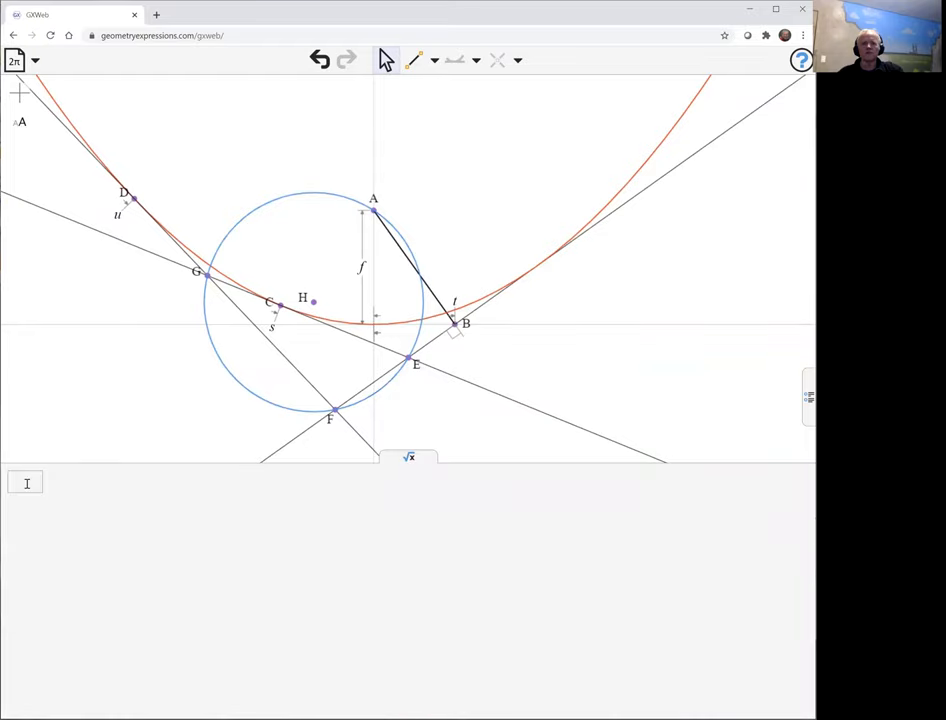
# - Enter radius(C0) to get the circle's radius as a symbolic formula in f, s, t, u
pyautogui.click(24, 482)
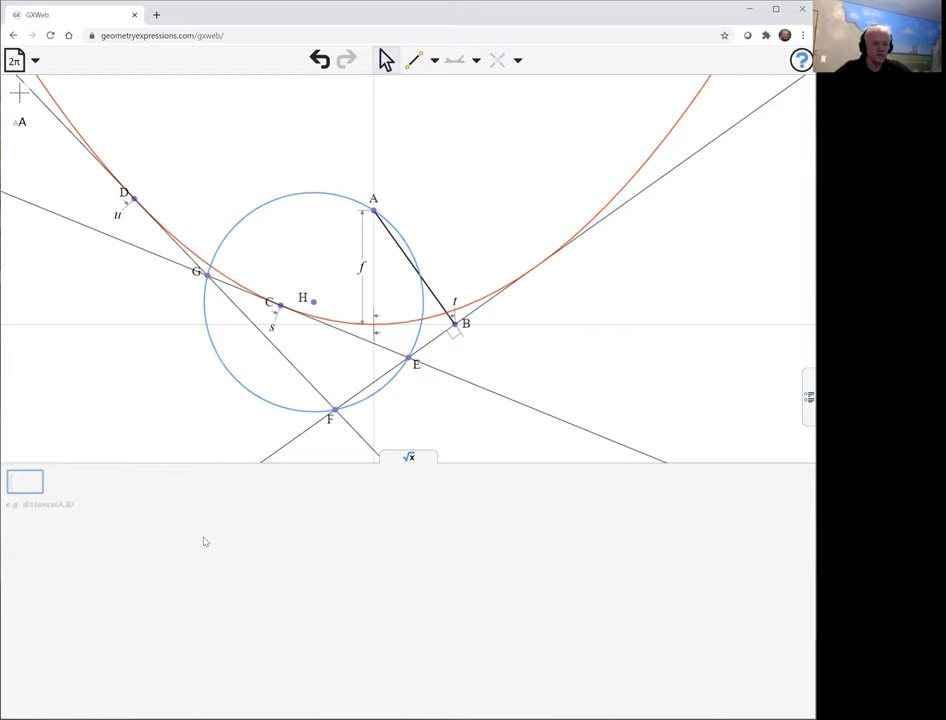
pyautogui.write('radius(C0')
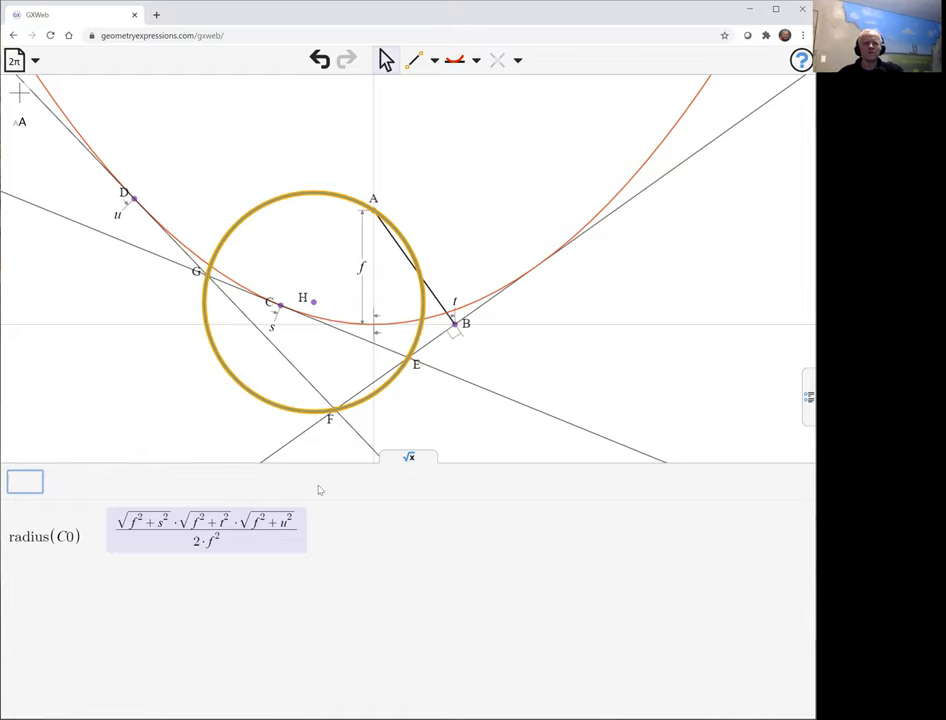
# - Enter distance(A,H) symbolically, showing it matches the circle's radius formula
pyautogui.write('di')
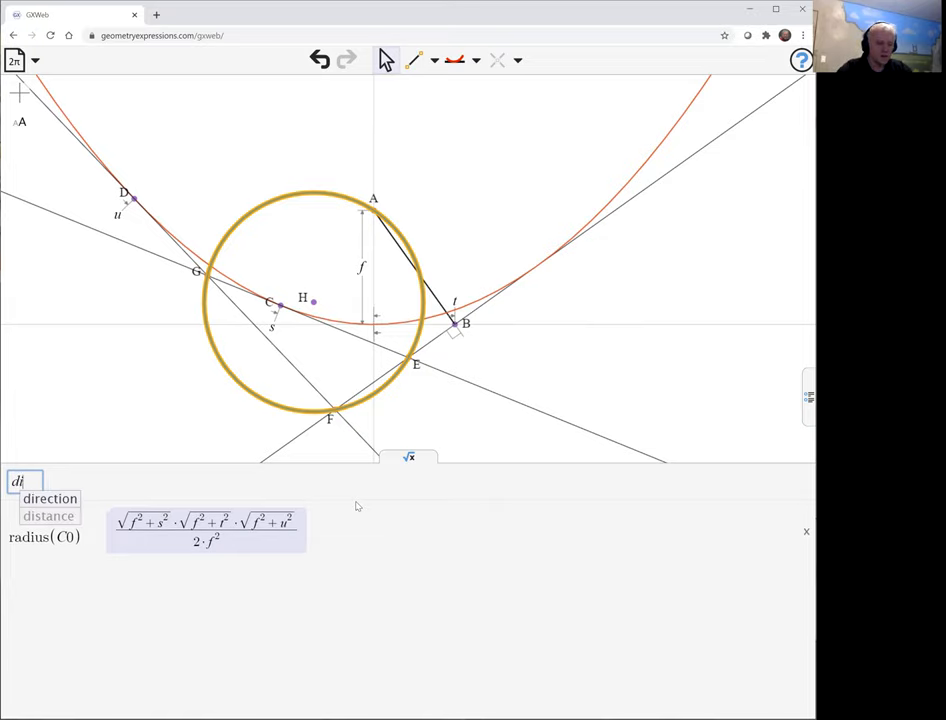
pyautogui.click(48, 516)
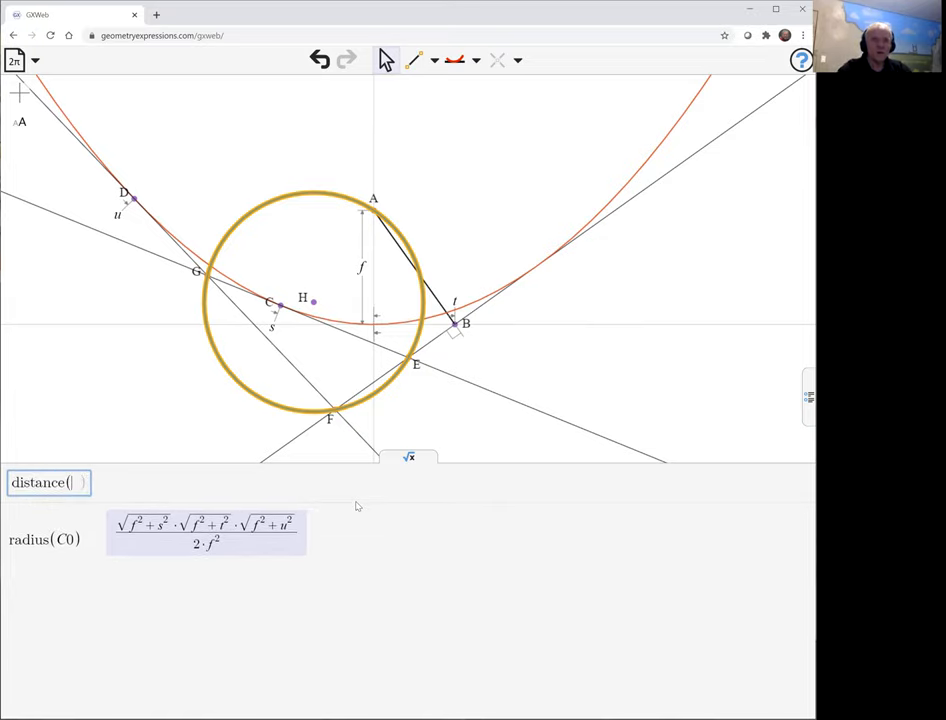
pyautogui.write('A')
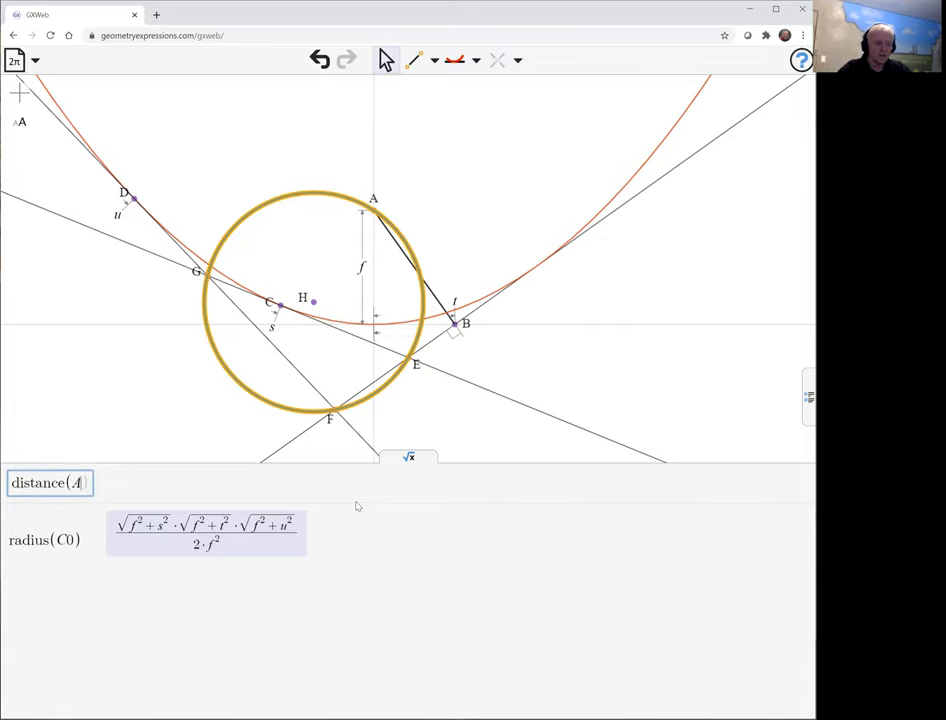
pyautogui.write(',H)')
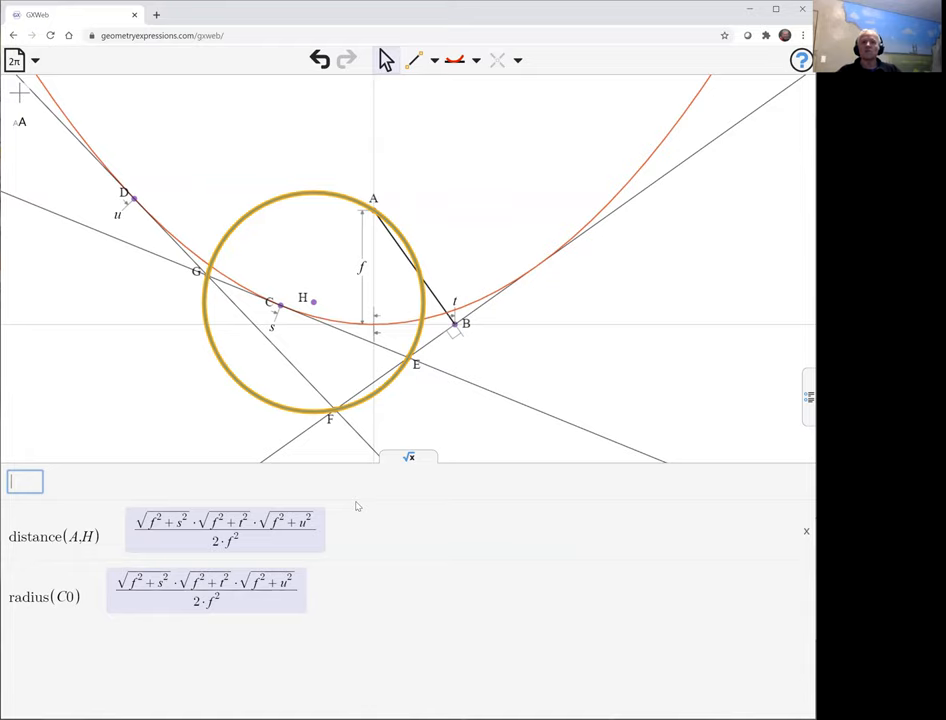
pyautogui.moveTo(560, 390)
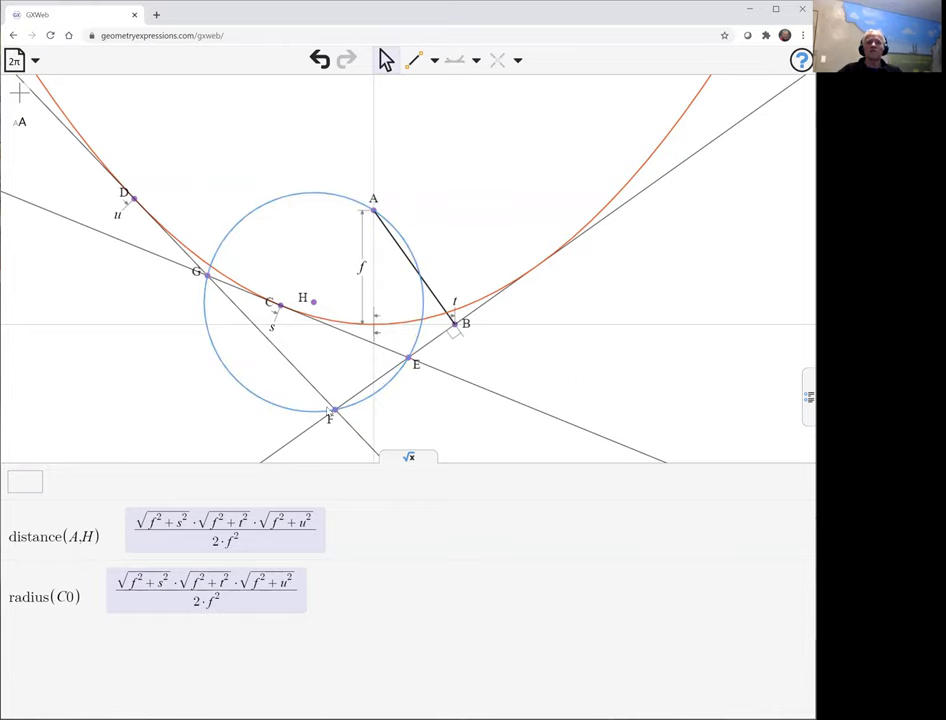
# - Select vertex F to begin the altitude to the opposite tangent
pyautogui.click(332, 410)
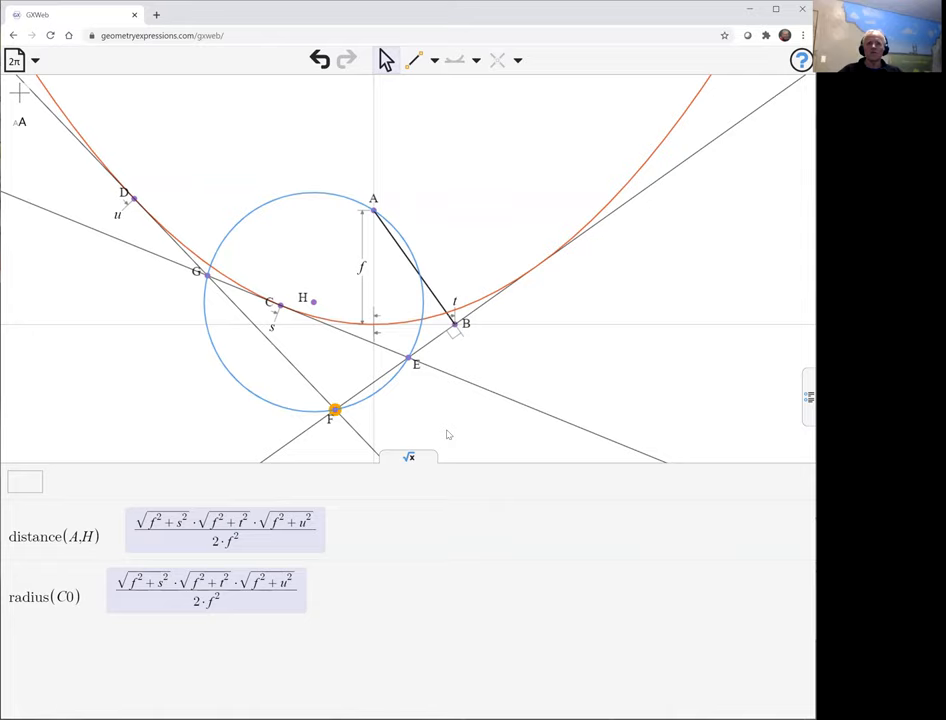
pyautogui.moveTo(350, 352)
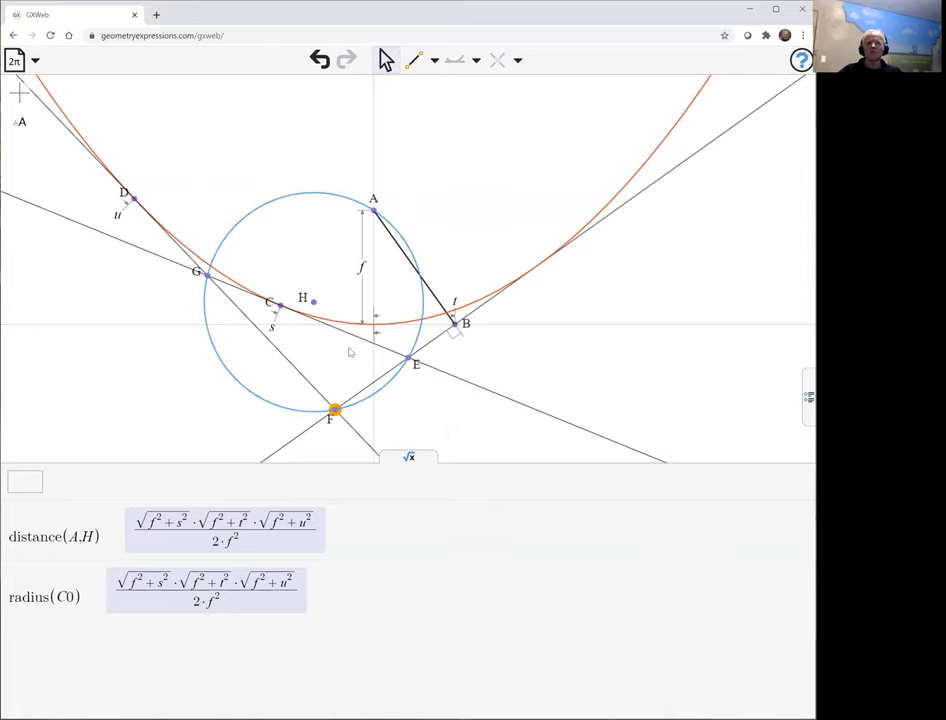
pyautogui.moveTo(352, 340)
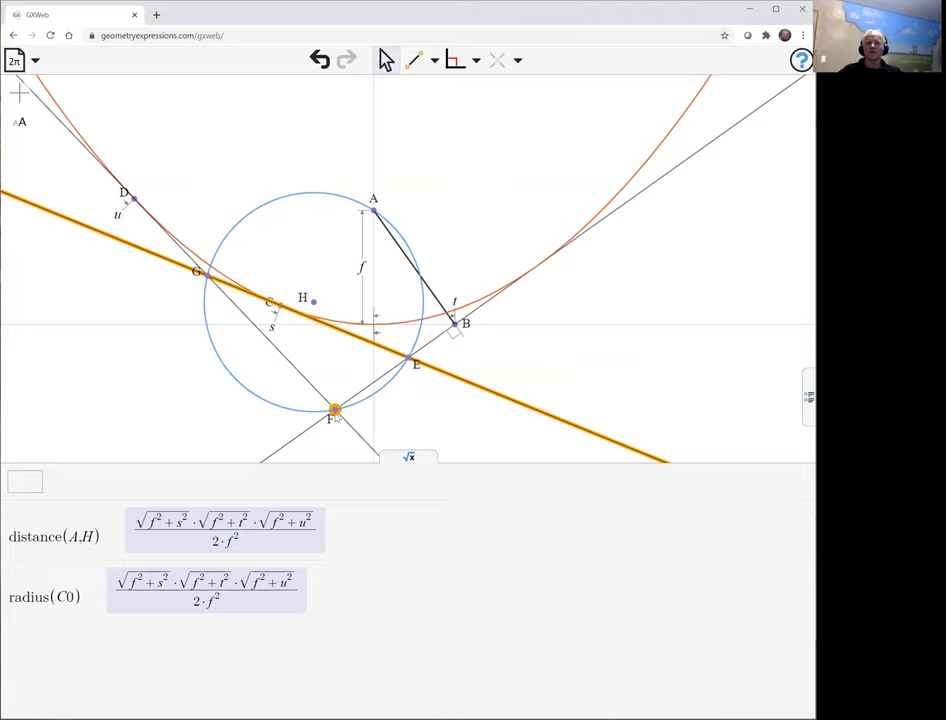
pyautogui.moveTo(412, 272)
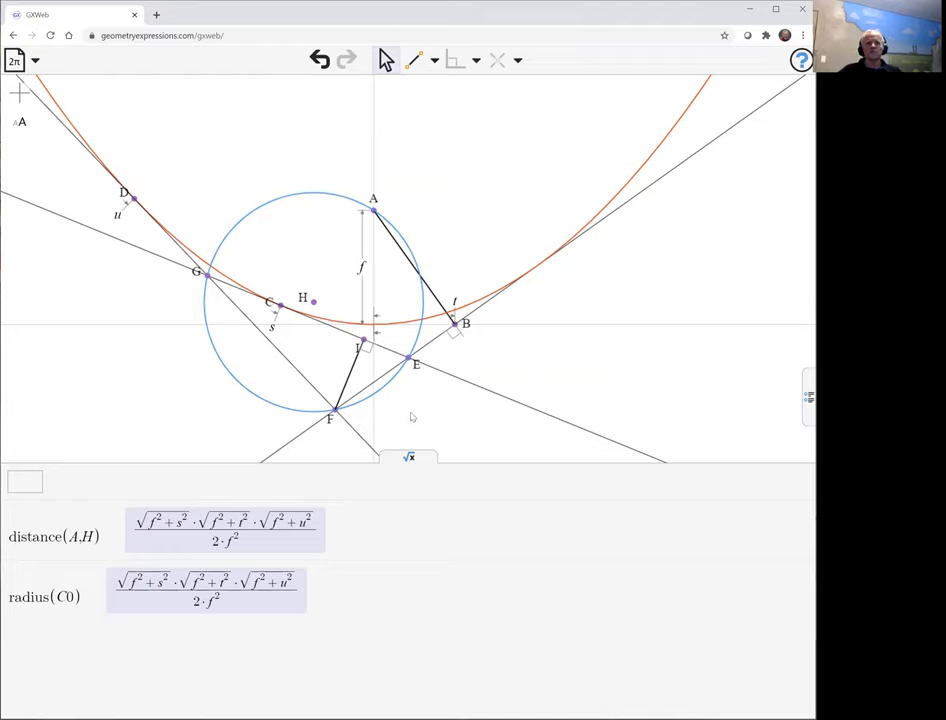
pyautogui.moveTo(414, 364)
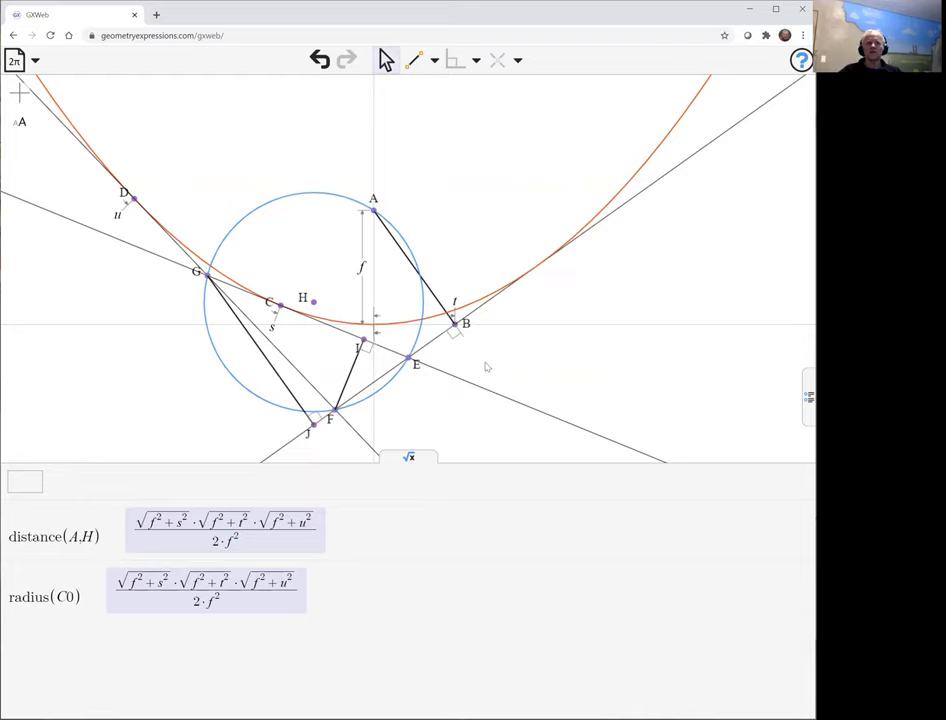
pyautogui.moveTo(352, 376)
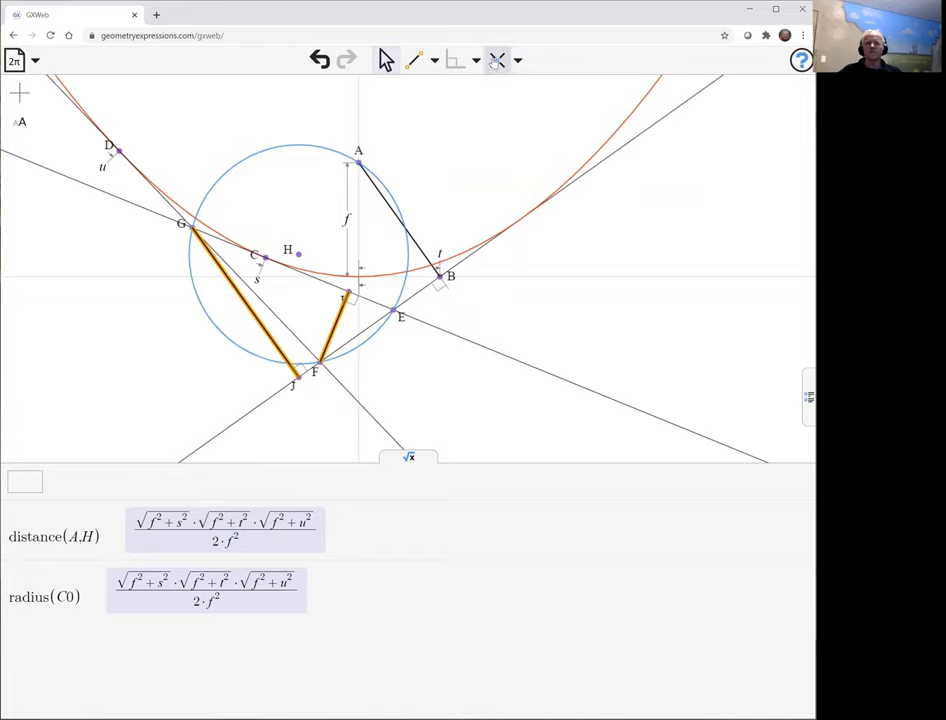
# - Create orthocenter K at the altitudes' intersection and begin a new expression with c
pyautogui.click(496, 60)
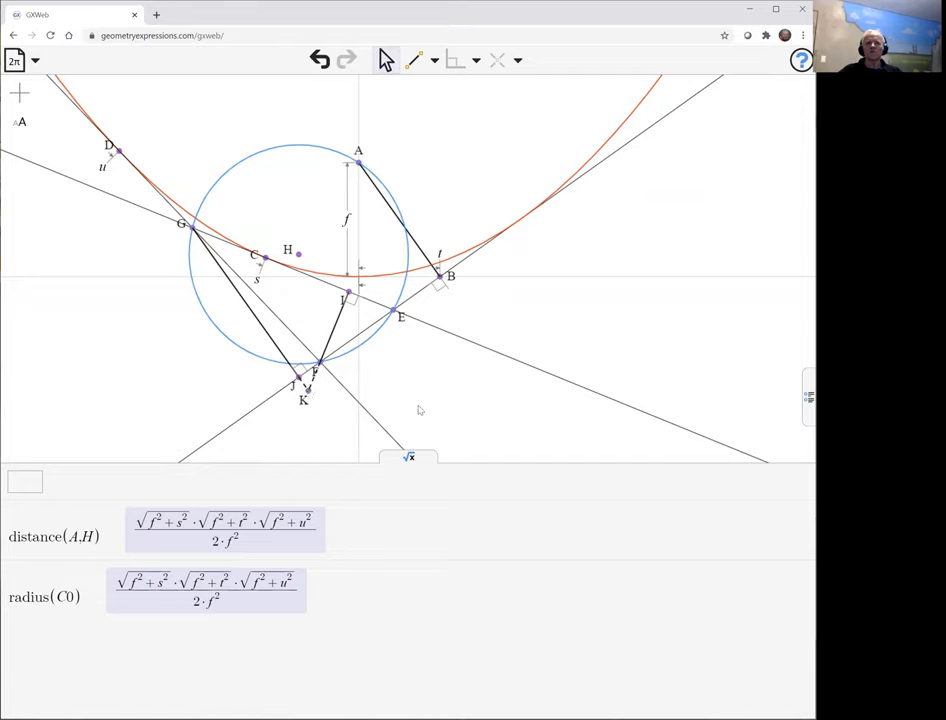
pyautogui.moveTo(408, 290)
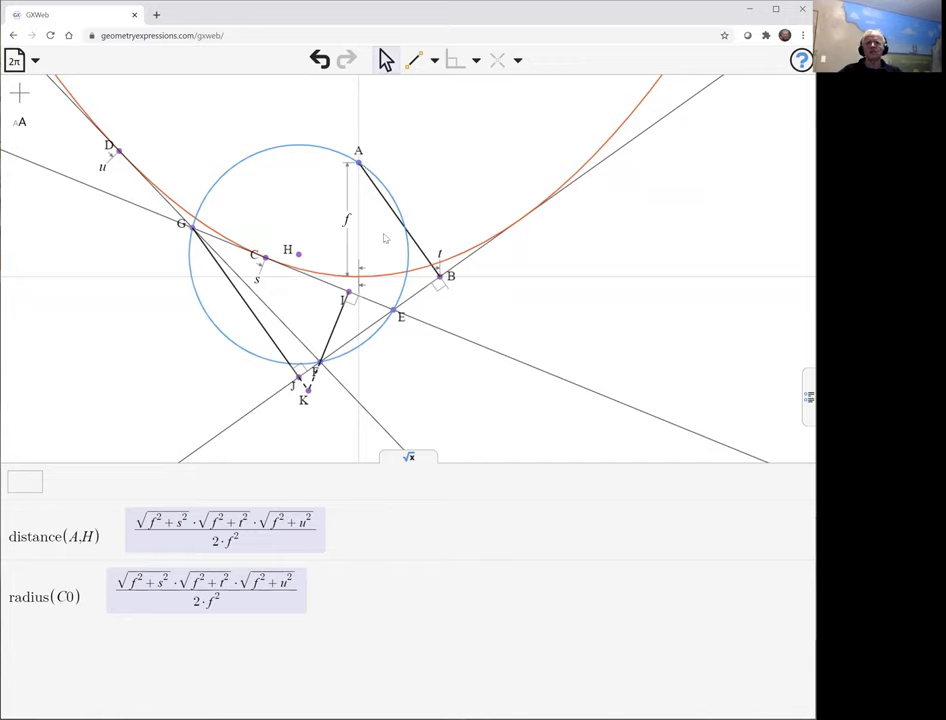
pyautogui.moveTo(456, 392)
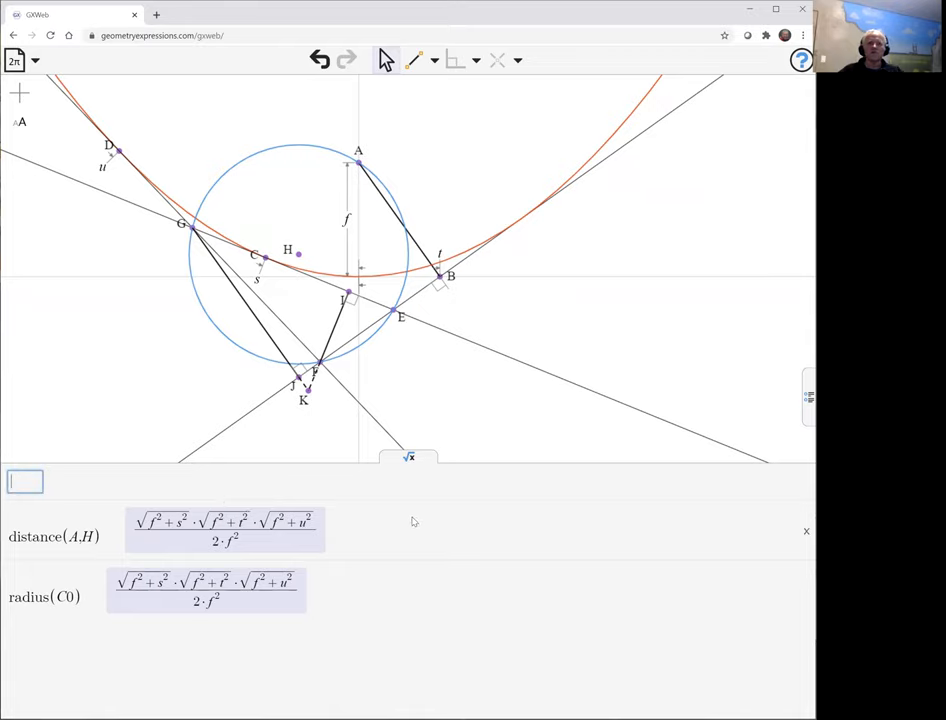
pyautogui.write('c')
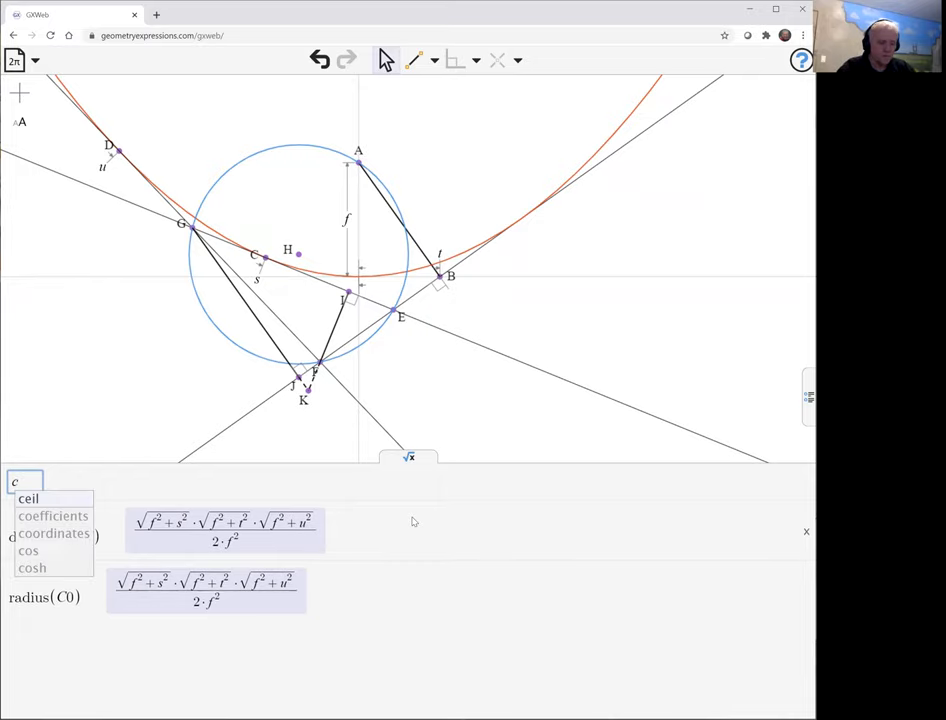